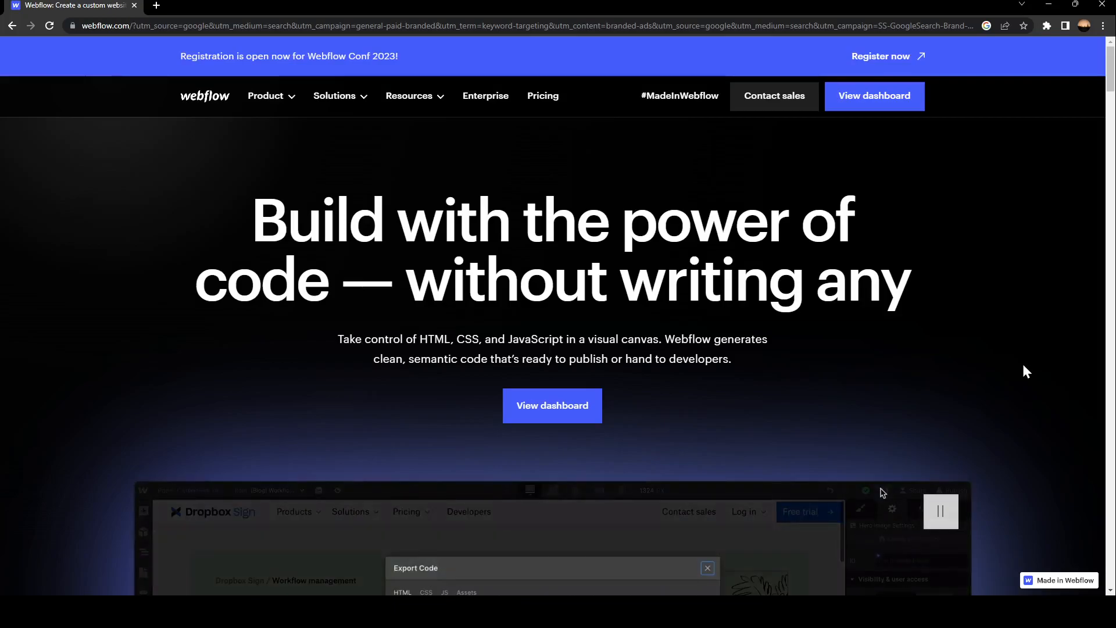
{"action": "mouse_move", "coordinate": [653, 583]}
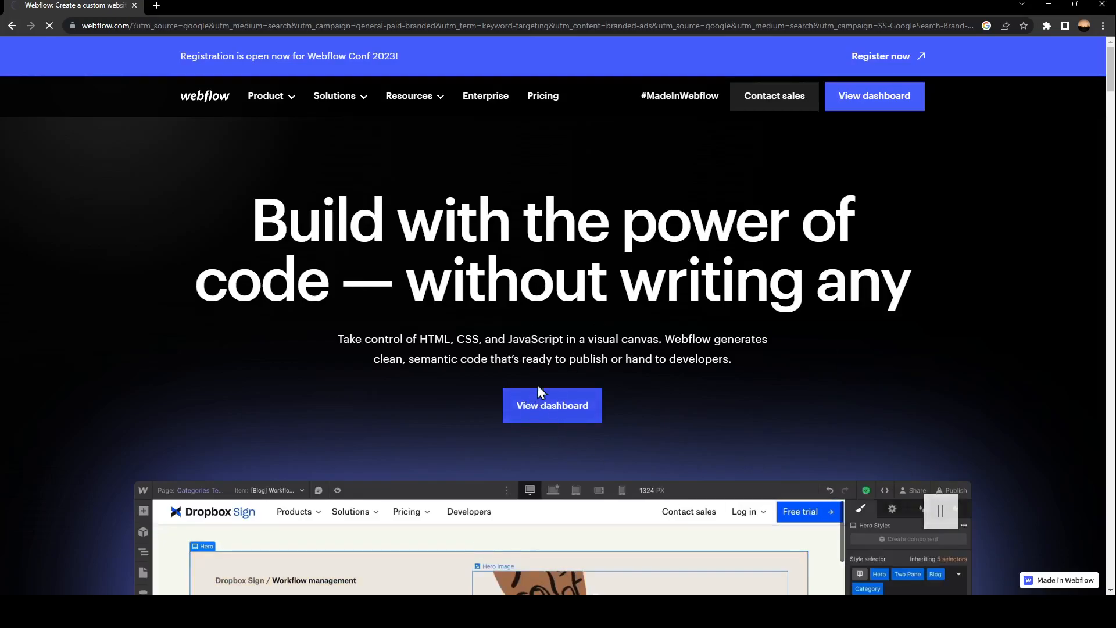
Step: From the dashboard's sites list, glance at the Date created sort and launch the Designer for 'test 2'
{"action": "left_click", "coordinate": [552, 404]}
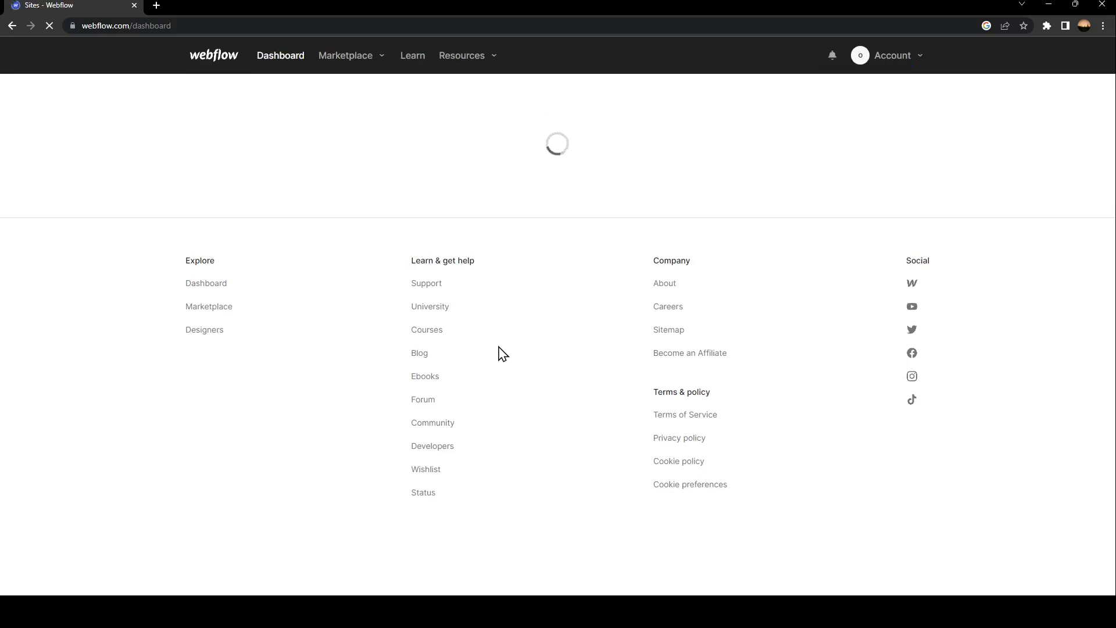
{"action": "mouse_move", "coordinate": [597, 167]}
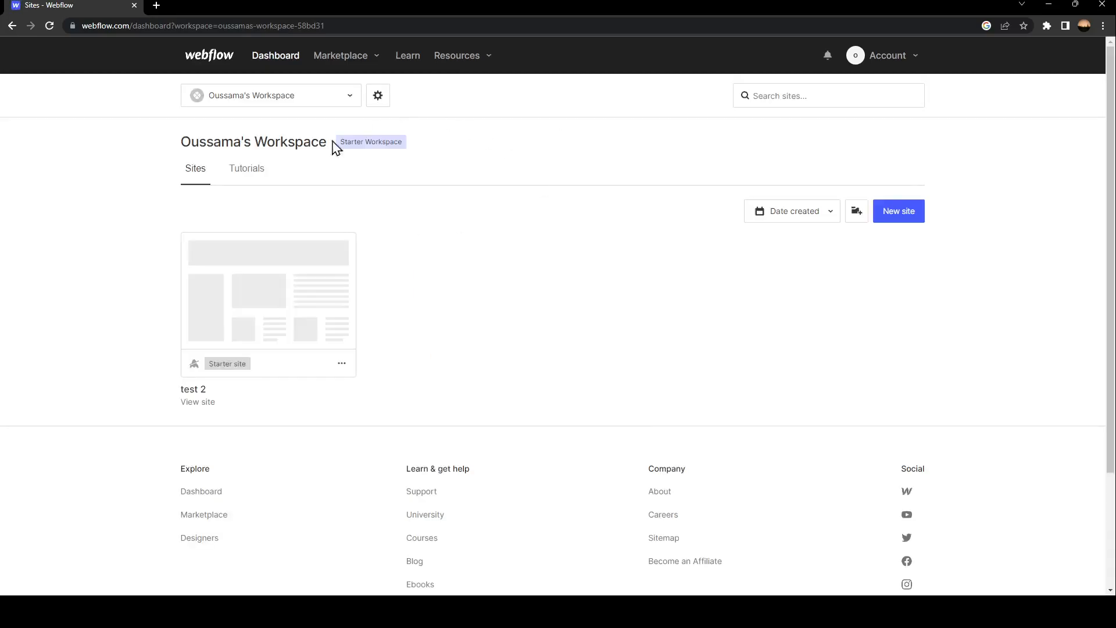
{"action": "mouse_move", "coordinate": [296, 323]}
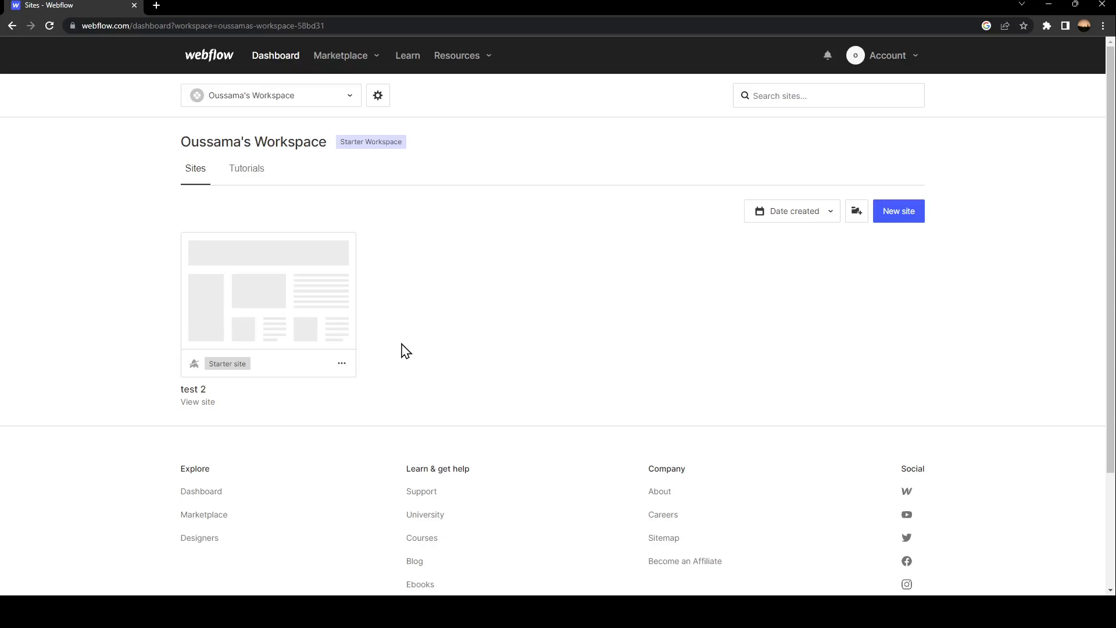
{"action": "mouse_move", "coordinate": [733, 373]}
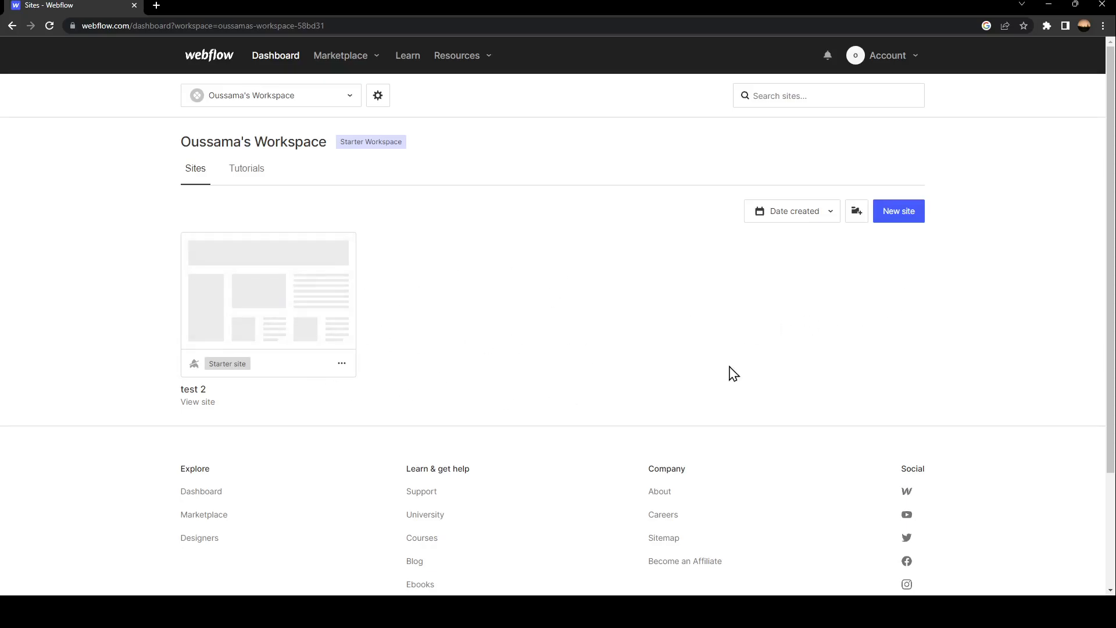
{"action": "mouse_move", "coordinate": [574, 370]}
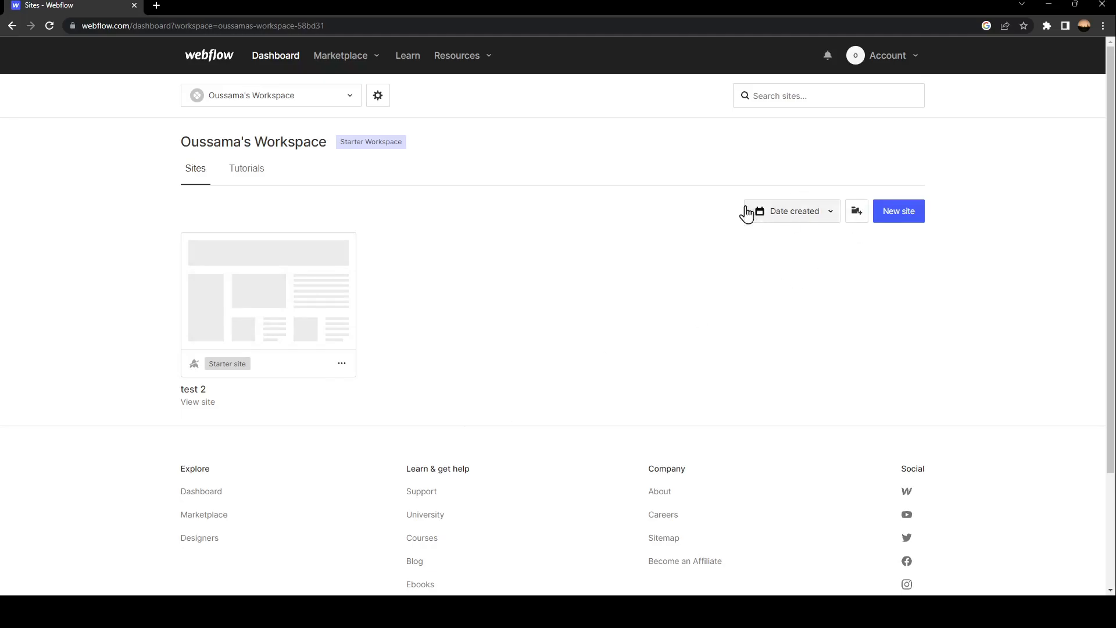
{"action": "left_click", "coordinate": [790, 211]}
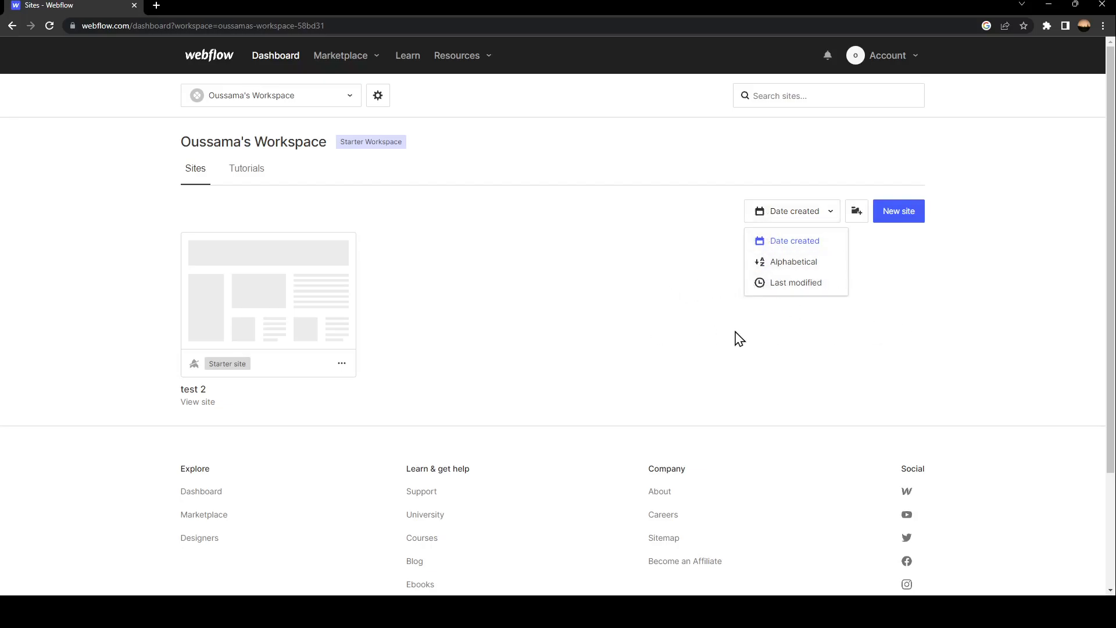
{"action": "left_click", "coordinate": [856, 210]}
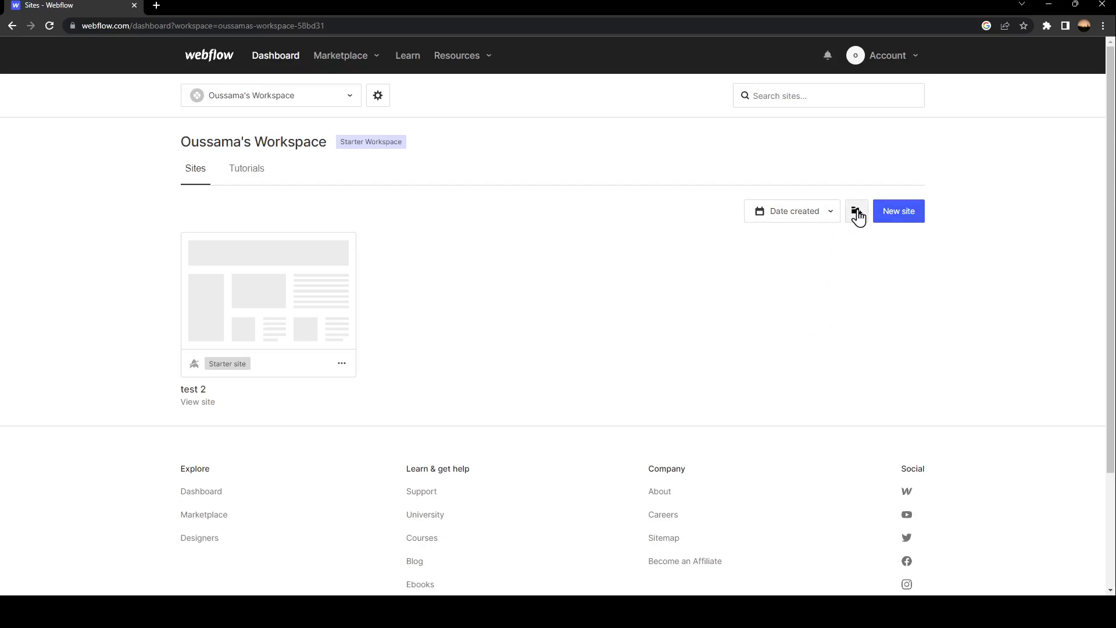
{"action": "mouse_move", "coordinate": [885, 259]}
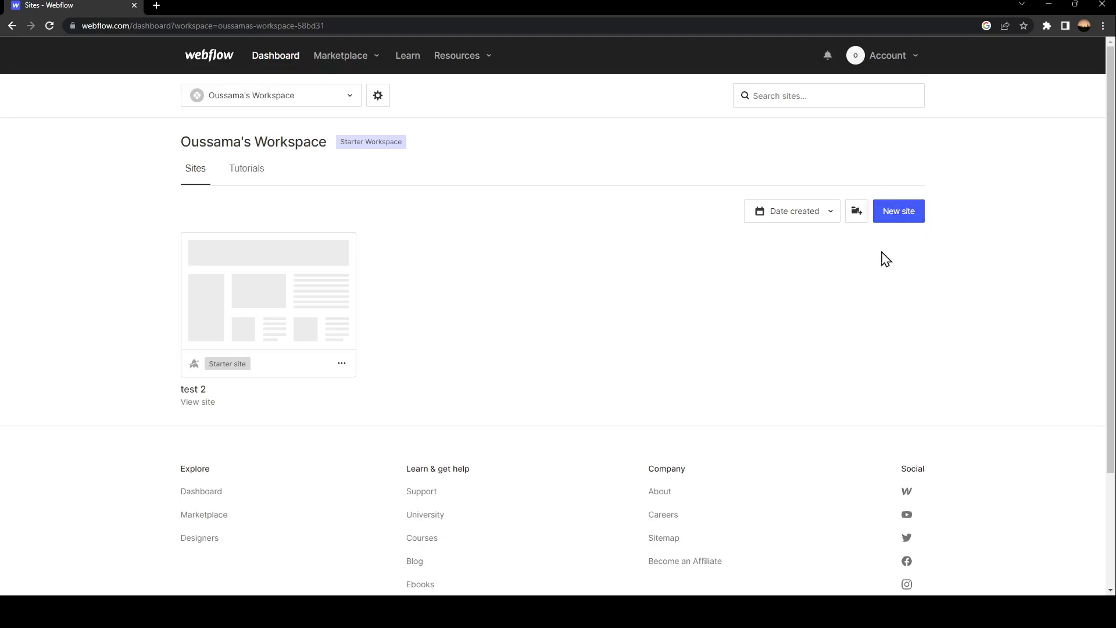
{"action": "mouse_move", "coordinate": [401, 371]}
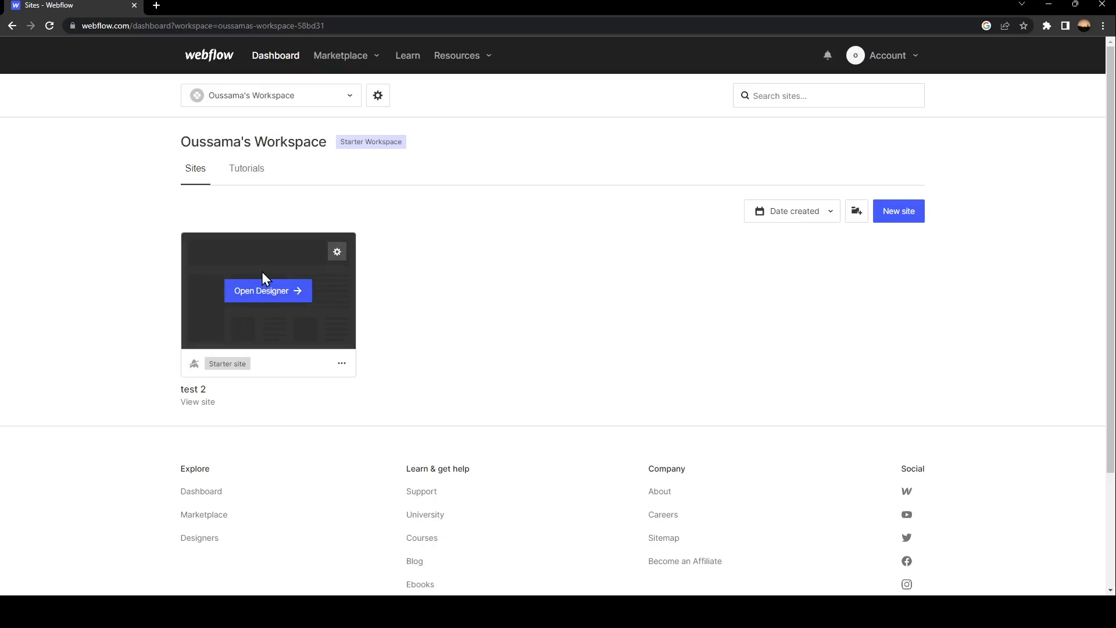
{"action": "mouse_move", "coordinate": [255, 297]}
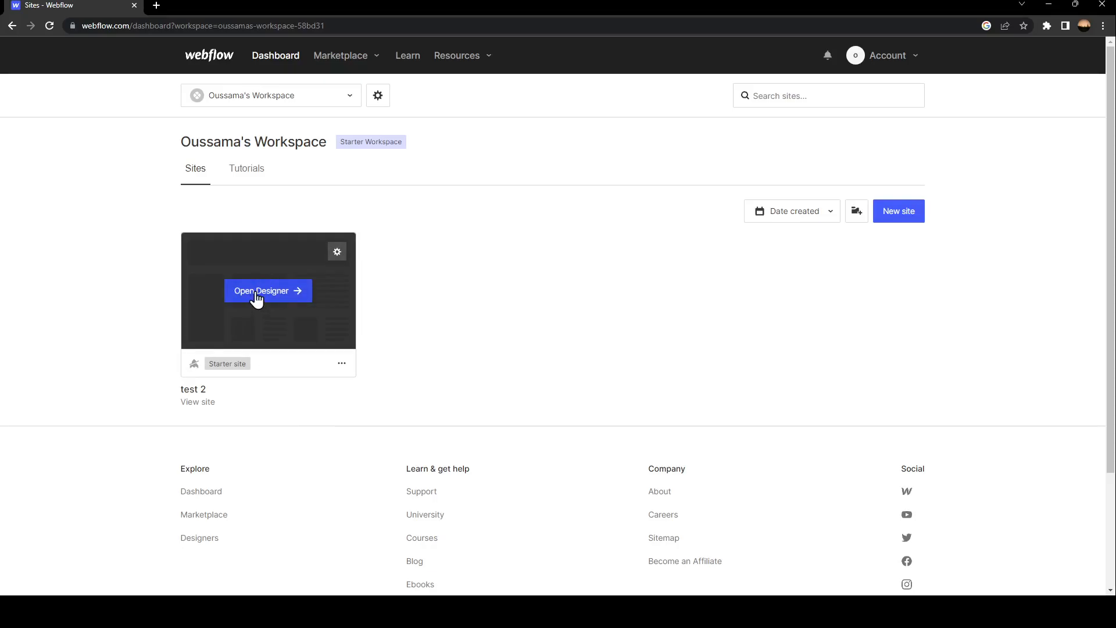
{"action": "left_click", "coordinate": [261, 291]}
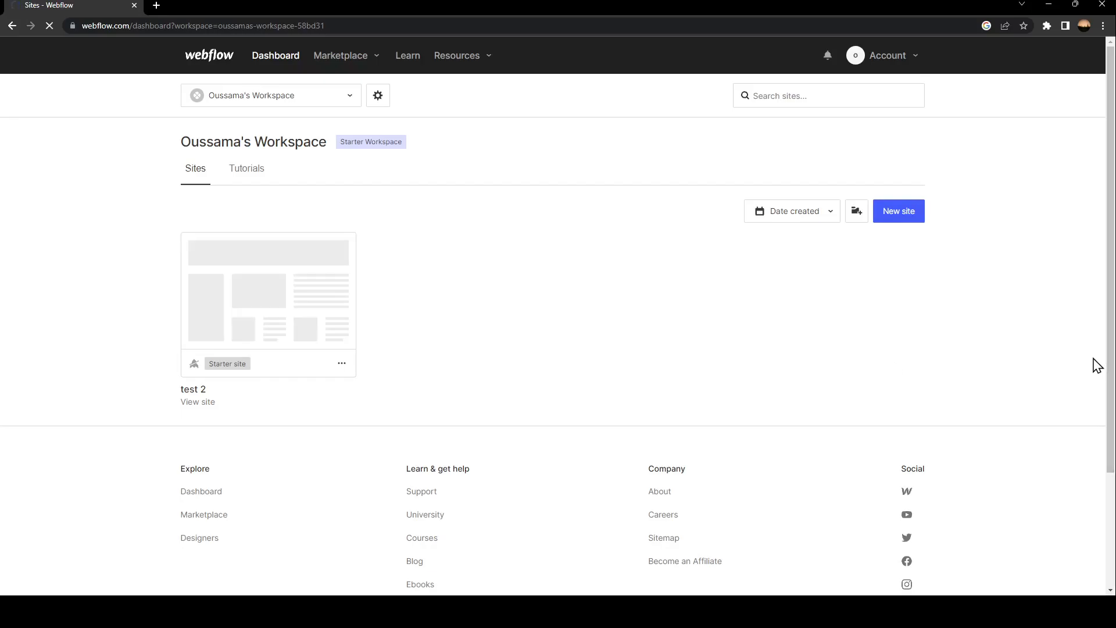
Step: Let the Designer load 'test 2' with its Home page canvas and Navigator visible
{"action": "left_click", "coordinate": [268, 290]}
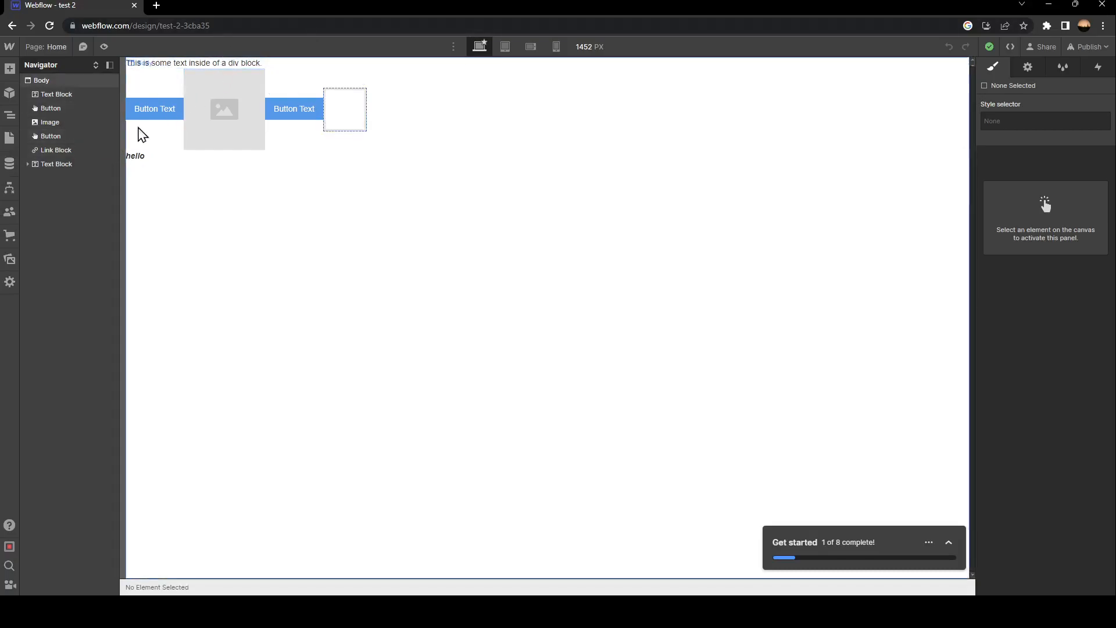
{"action": "mouse_move", "coordinate": [681, 525]}
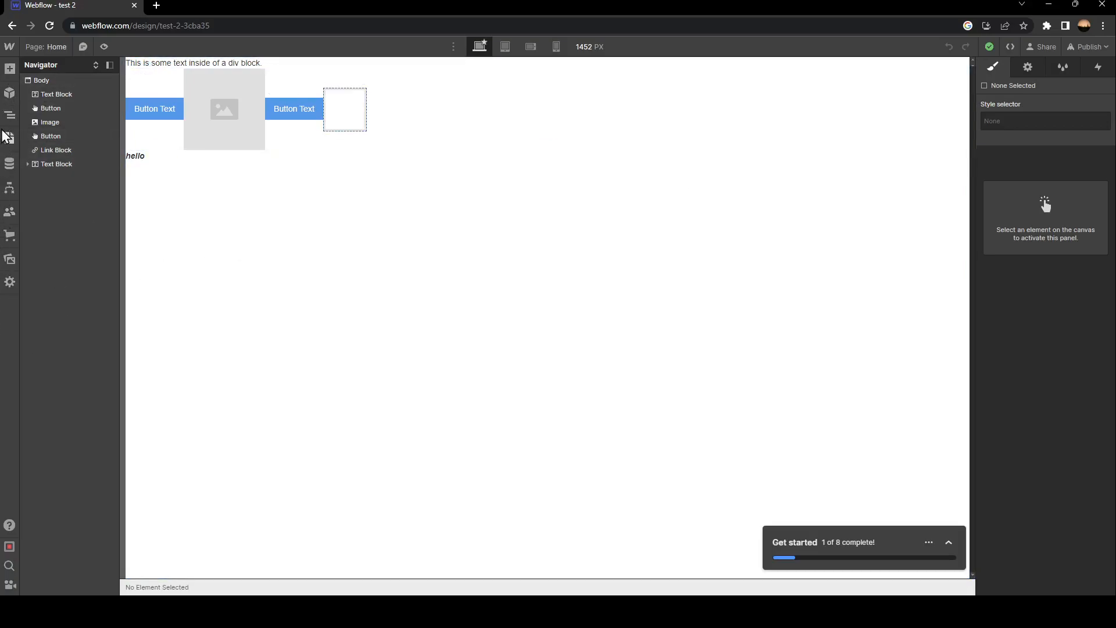
{"action": "mouse_move", "coordinate": [13, 141]}
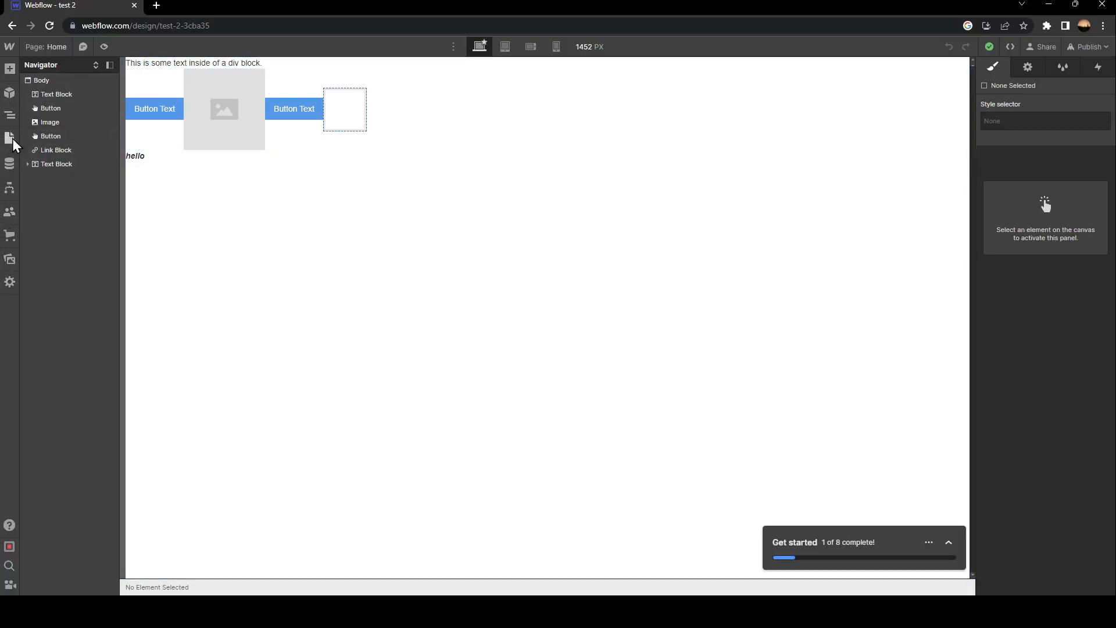
{"action": "mouse_move", "coordinate": [11, 139]}
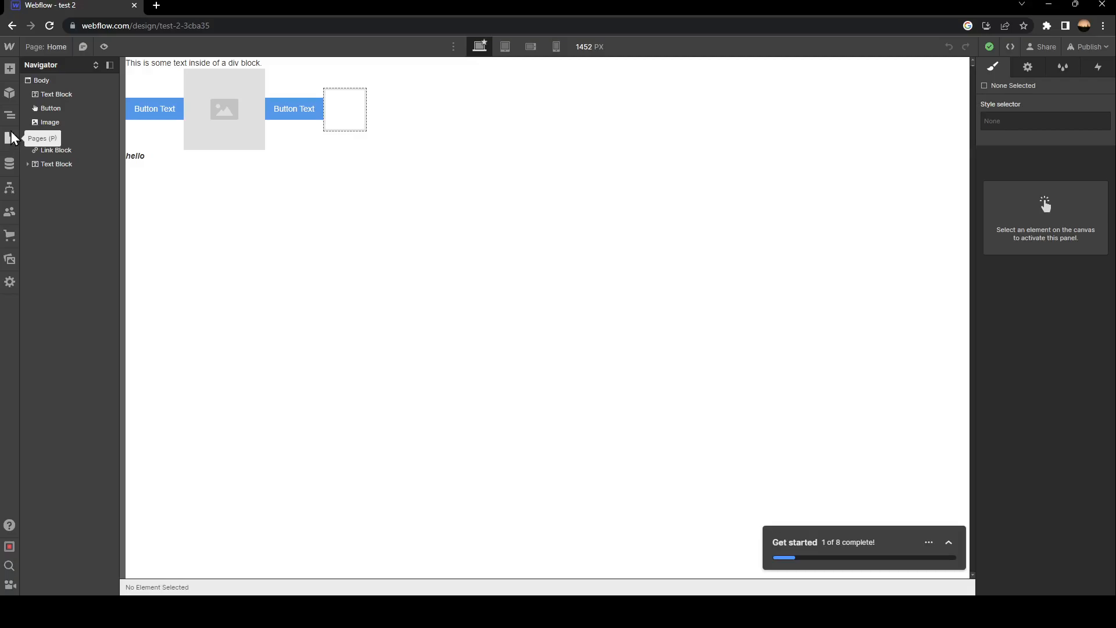
Step: Show the Pages panel listing Home plus the Password and 404 utility pages
{"action": "left_click", "coordinate": [11, 138]}
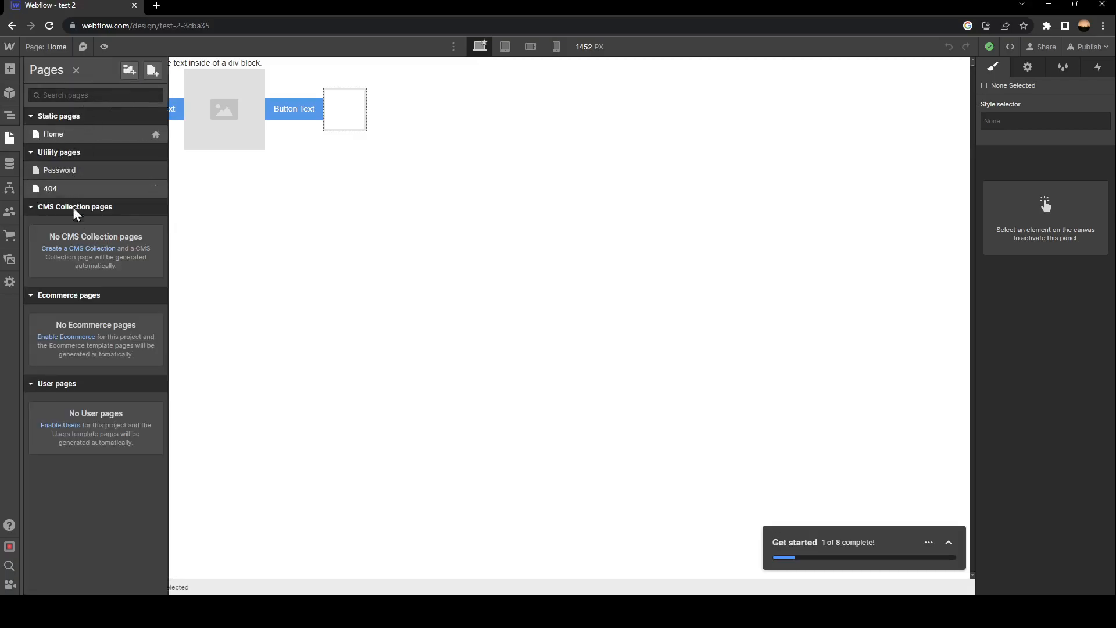
{"action": "mouse_move", "coordinate": [129, 71]}
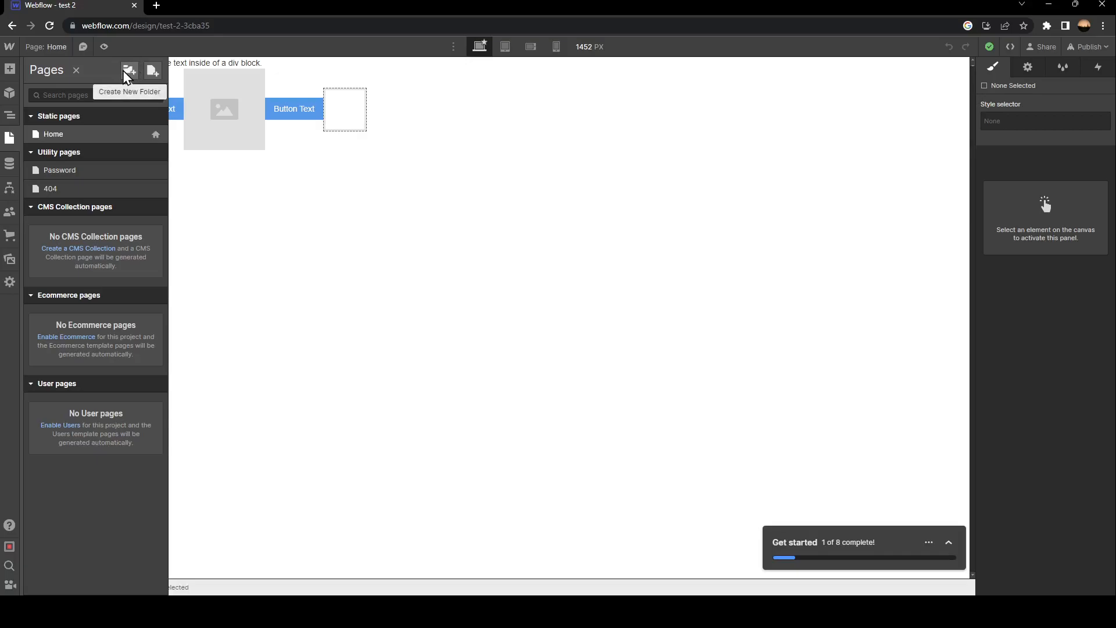
{"action": "mouse_move", "coordinate": [151, 71]}
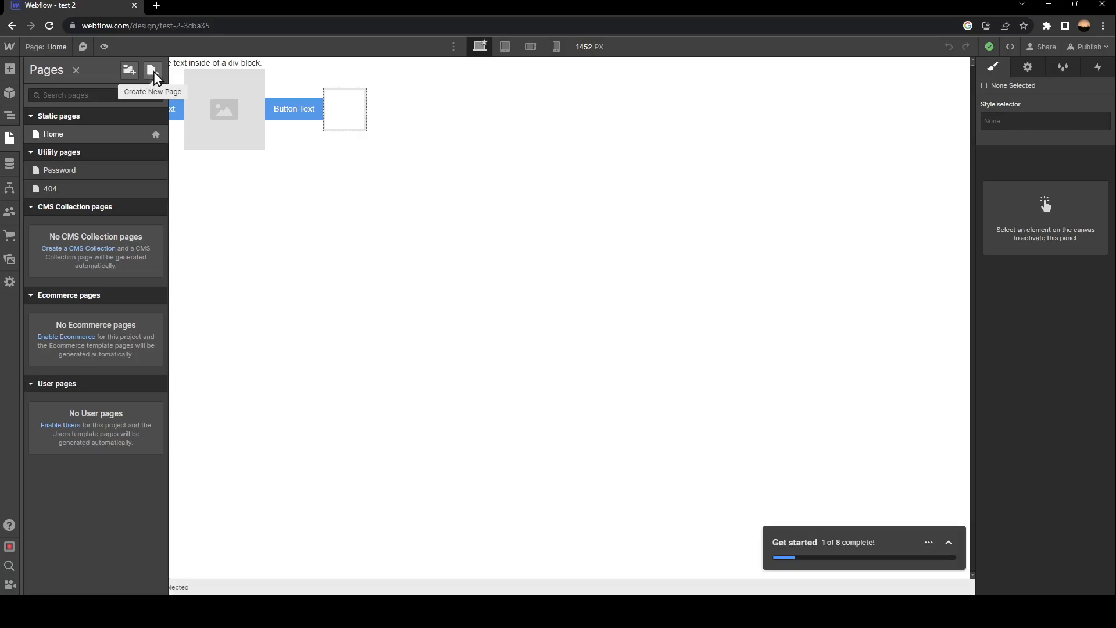
{"action": "mouse_move", "coordinate": [151, 76]}
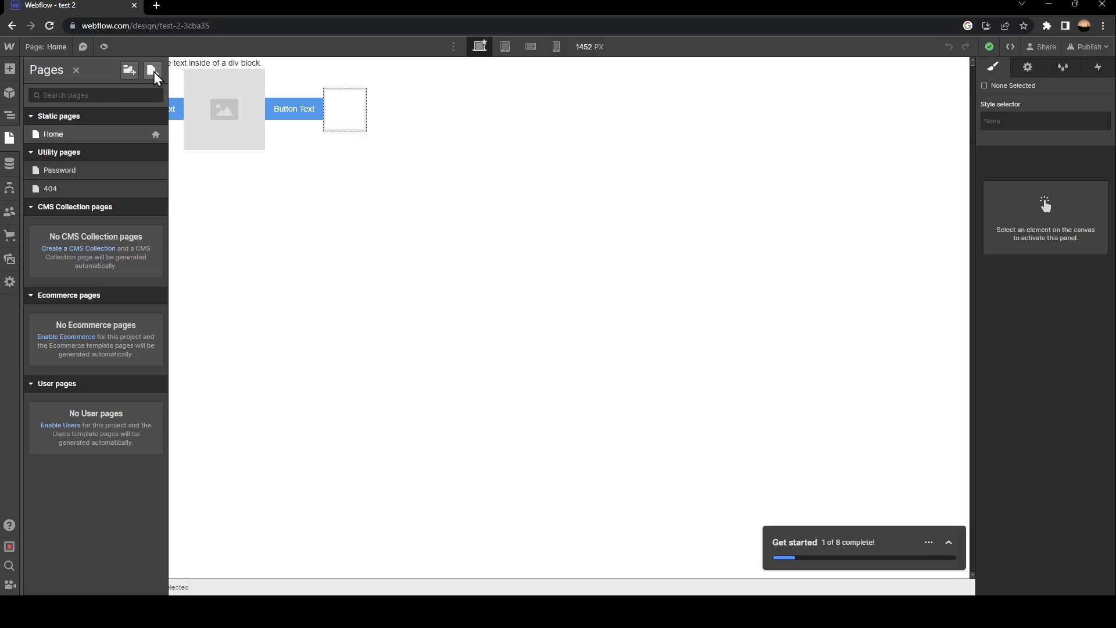
{"action": "mouse_move", "coordinate": [155, 125]}
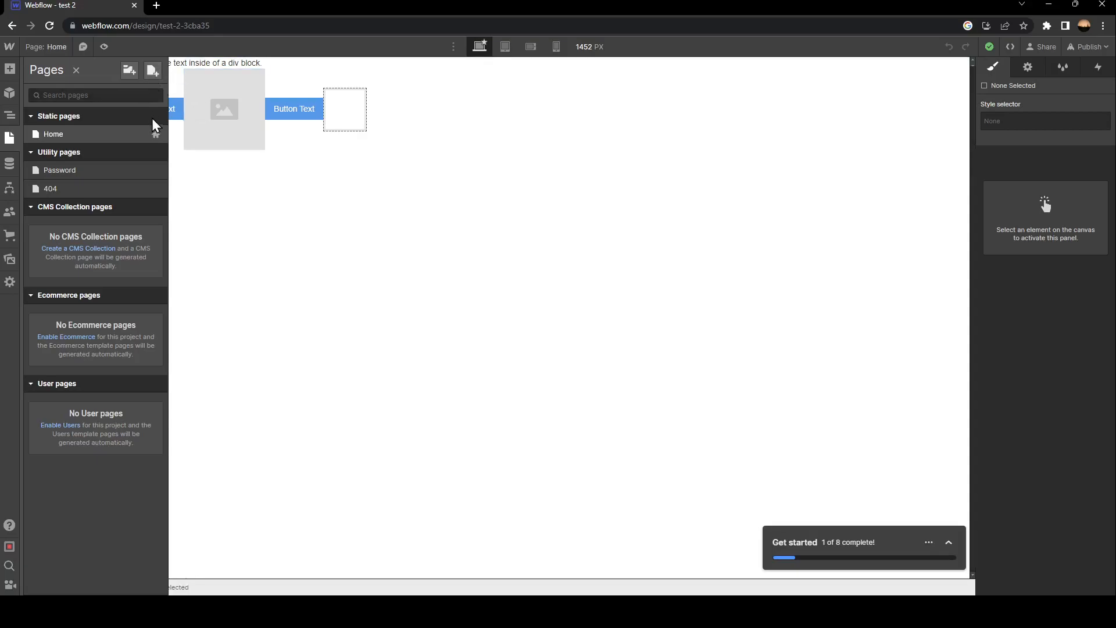
Step: Start a new page so its settings form appears with the default 'Untitled' name and slug
{"action": "left_click", "coordinate": [151, 70]}
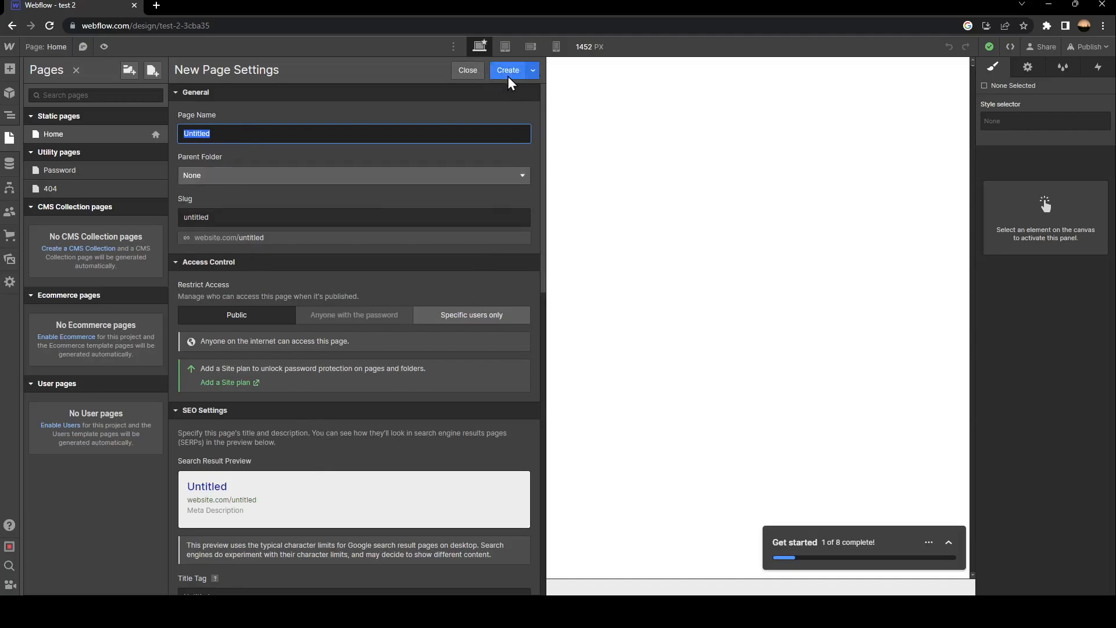
{"action": "mouse_move", "coordinate": [672, 403]}
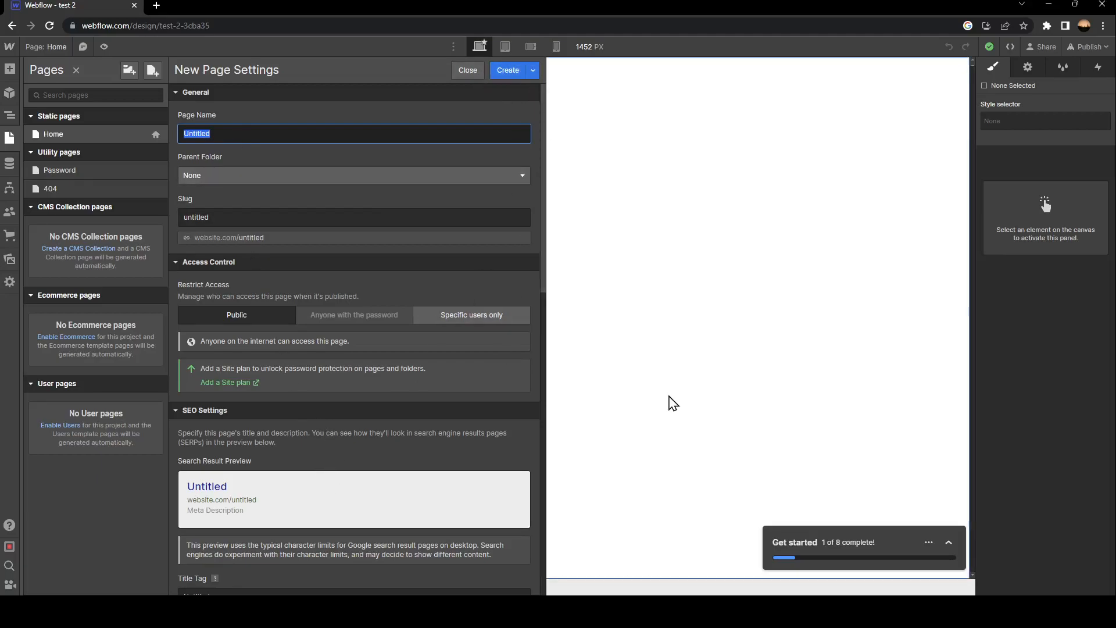